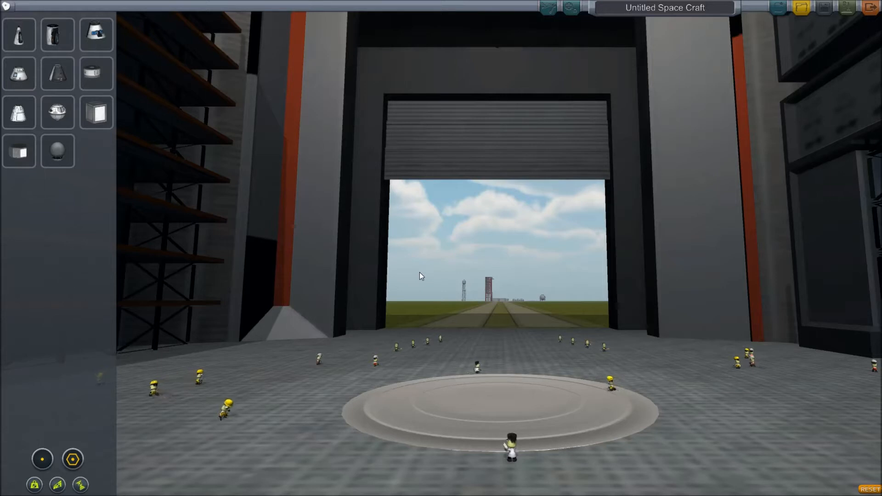
mouse_move(433, 287)
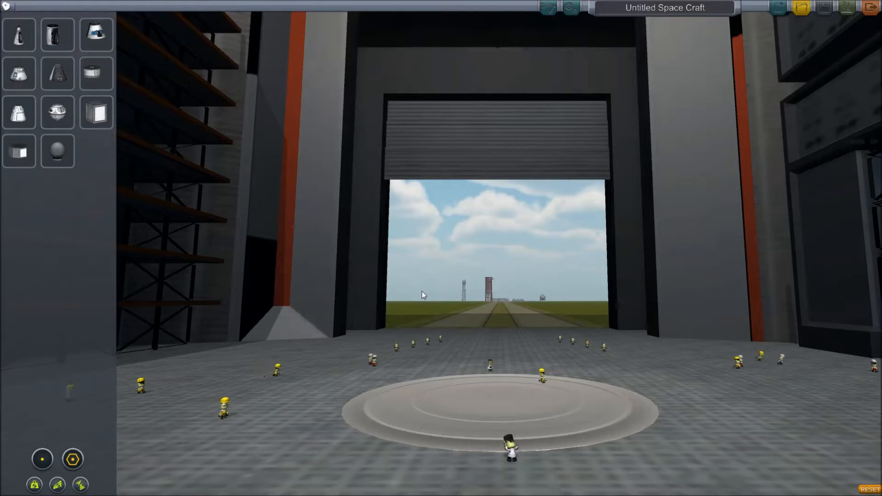
mouse_move(370, 305)
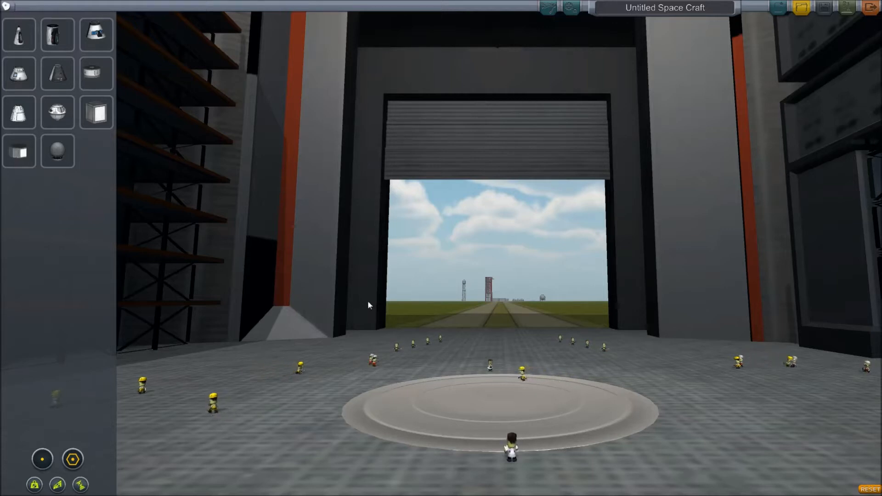
mouse_move(581, 312)
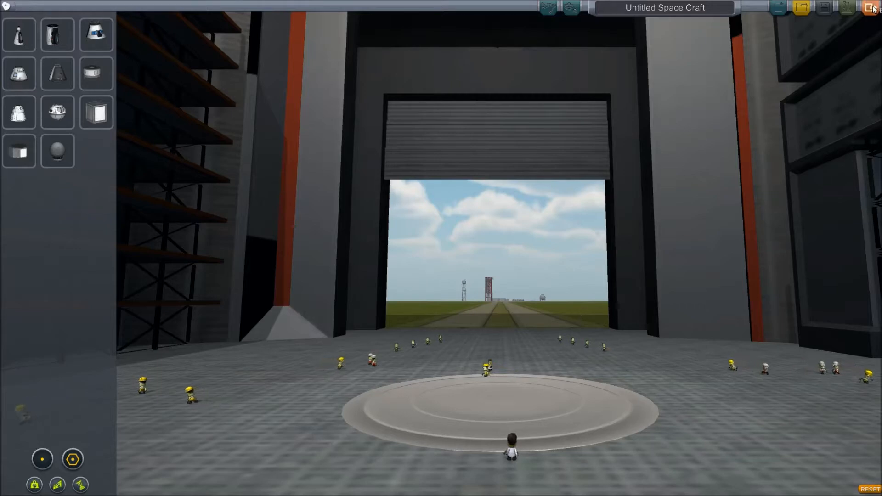
- Leave the assembly building for the space center, then return and begin with the command pod
left_click(869, 7)
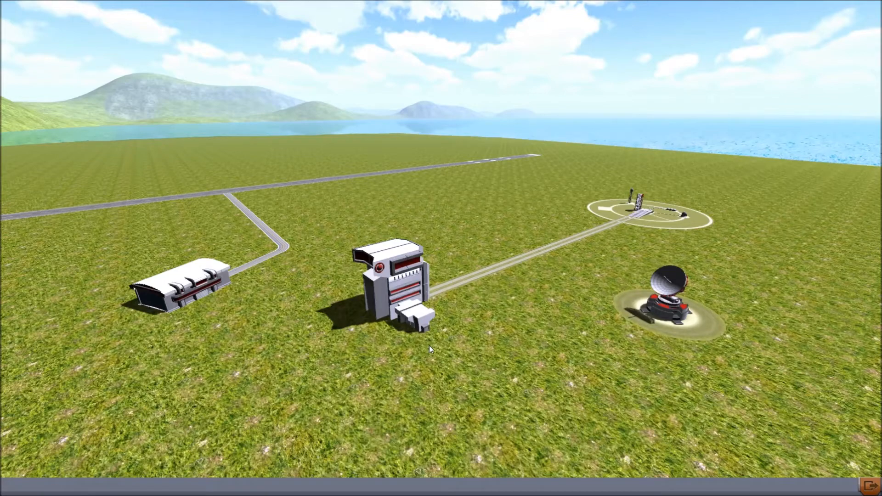
left_click(387, 281)
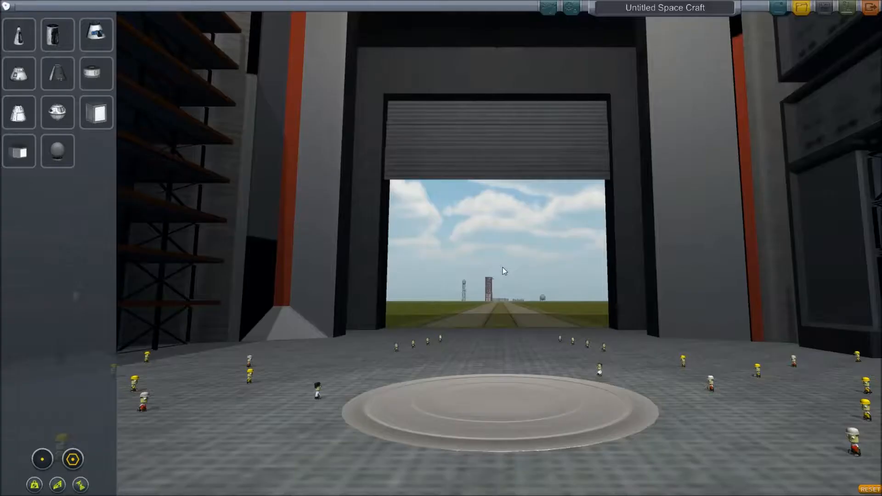
mouse_move(95, 101)
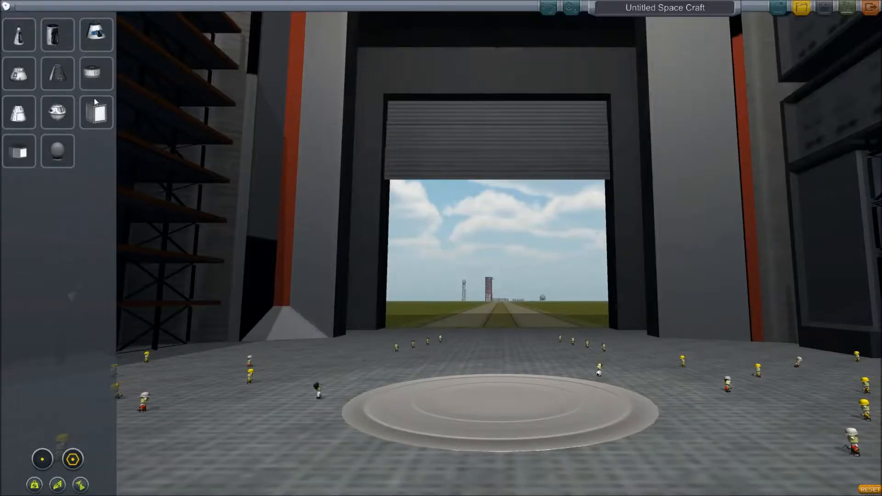
mouse_move(57, 73)
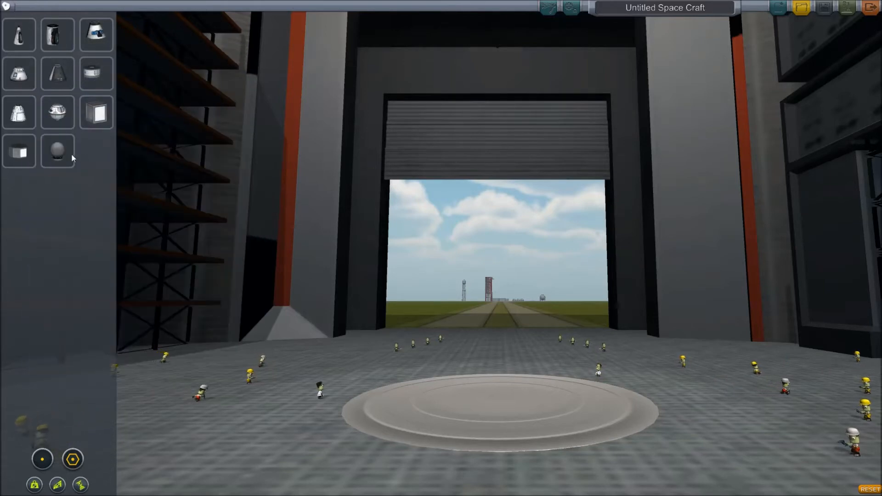
mouse_move(51, 202)
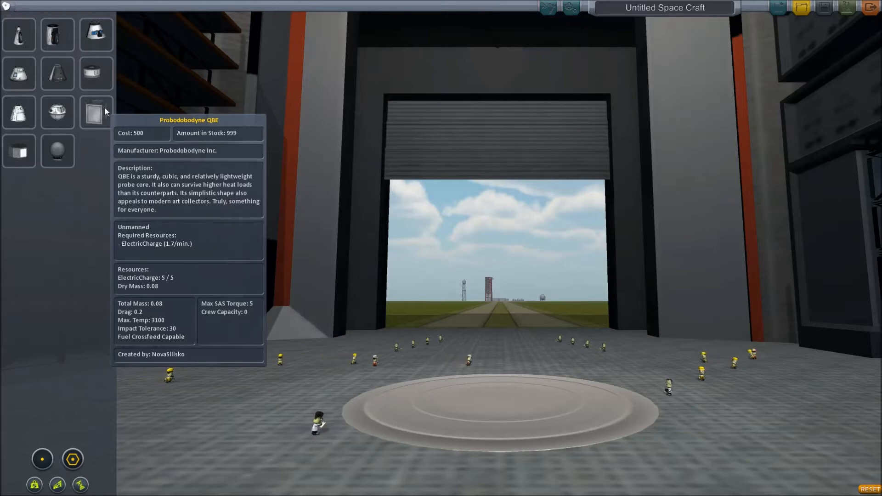
mouse_move(97, 114)
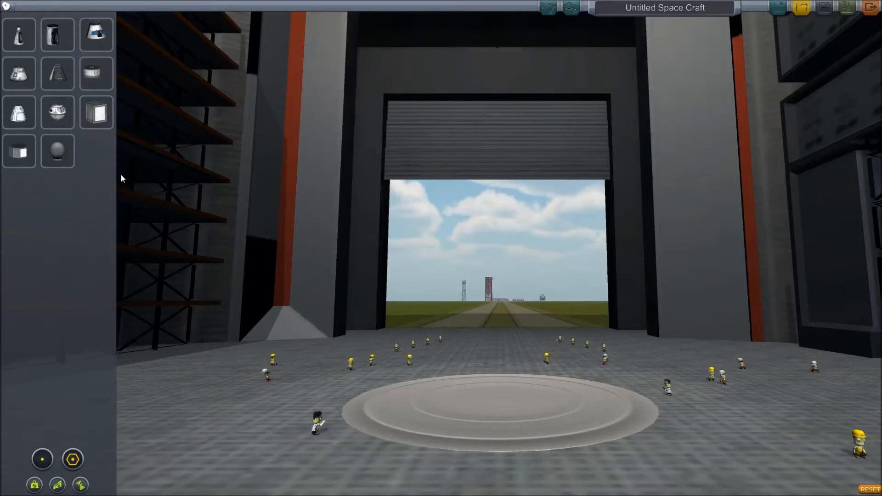
mouse_move(57, 73)
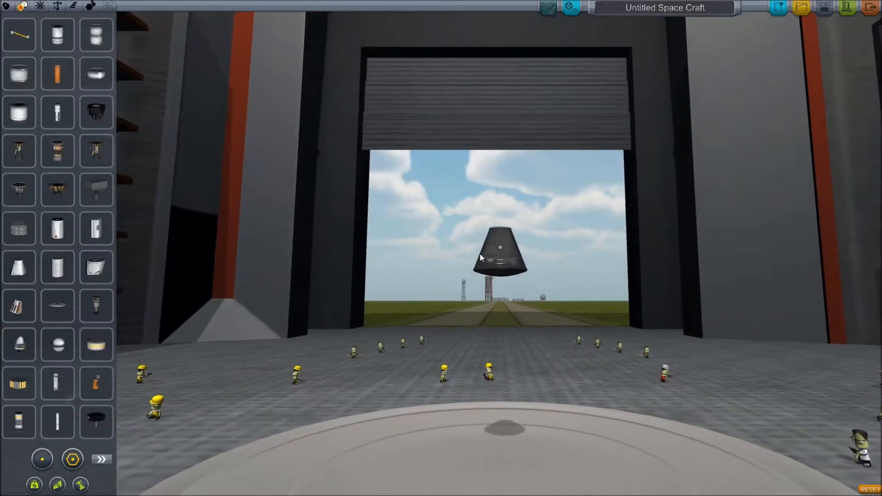
mouse_move(339, 179)
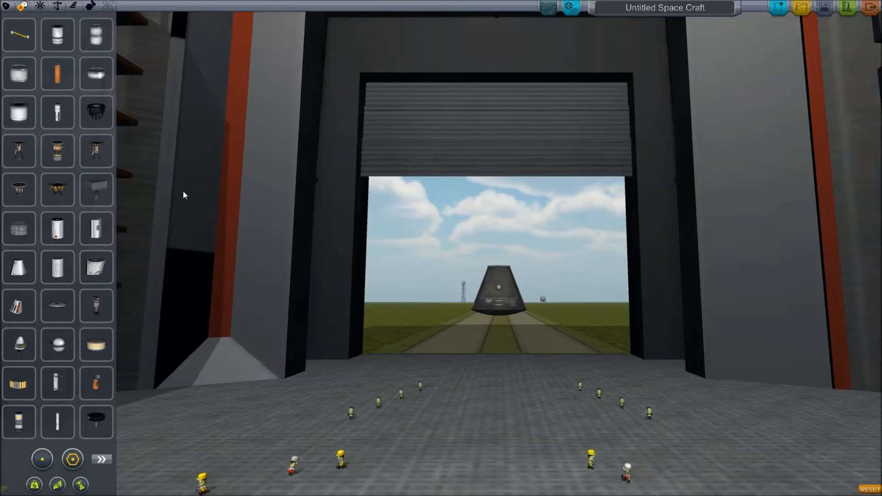
mouse_move(95, 268)
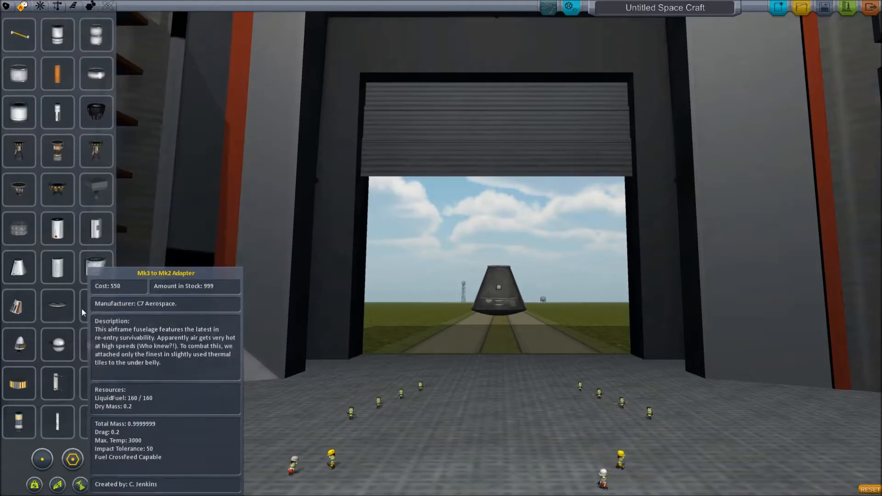
mouse_move(57, 73)
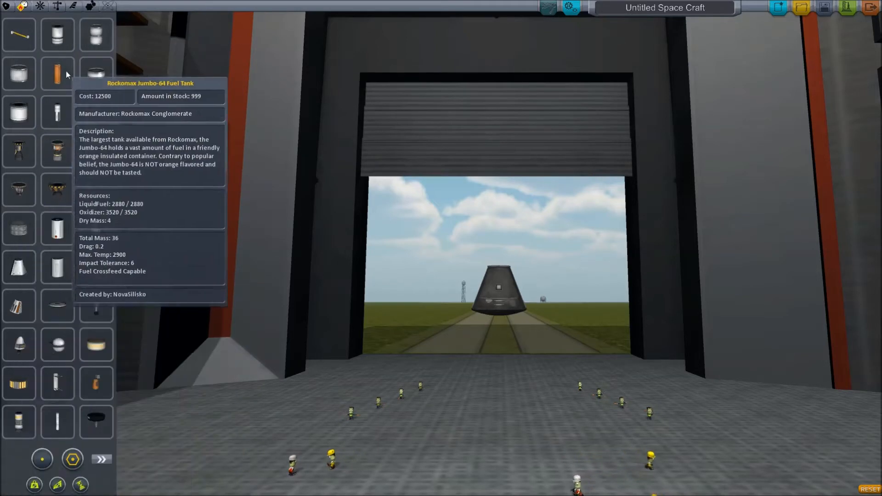
left_click(7, 6)
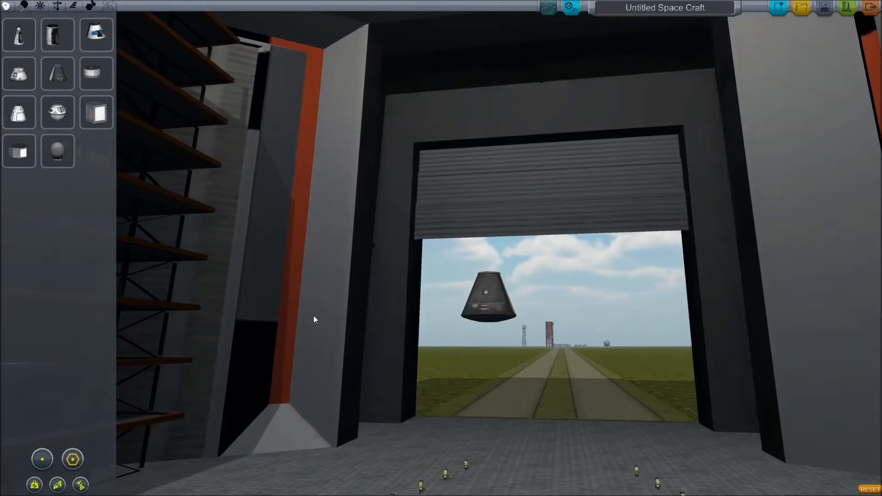
mouse_move(239, 285)
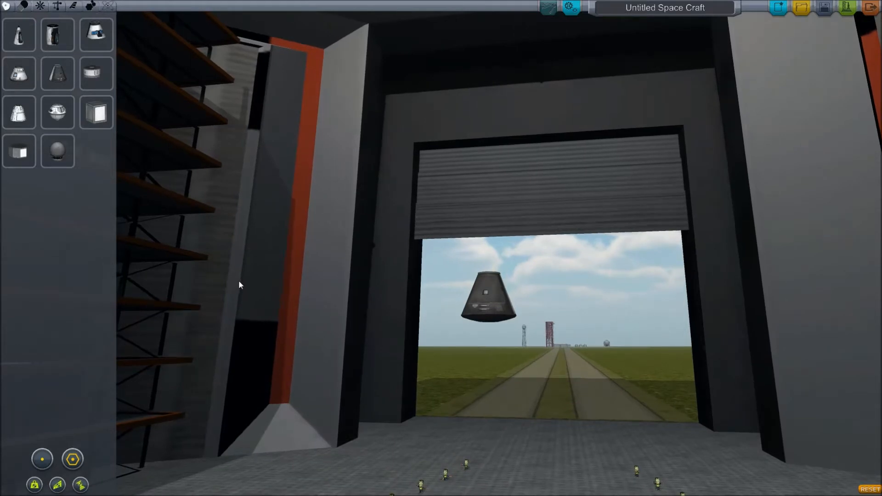
mouse_move(330, 252)
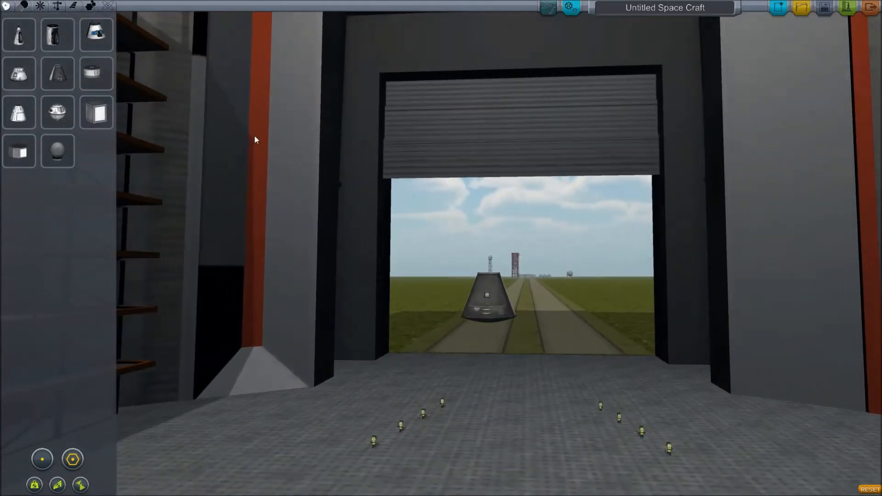
mouse_move(485, 300)
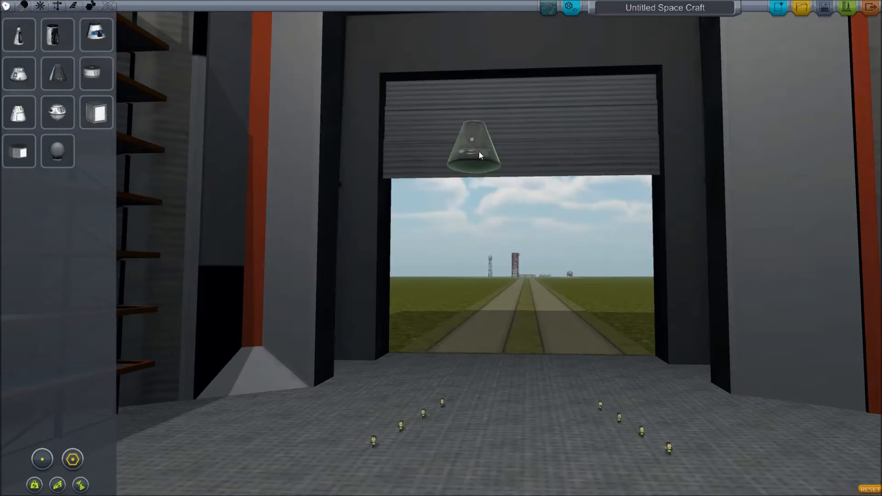
mouse_move(57, 34)
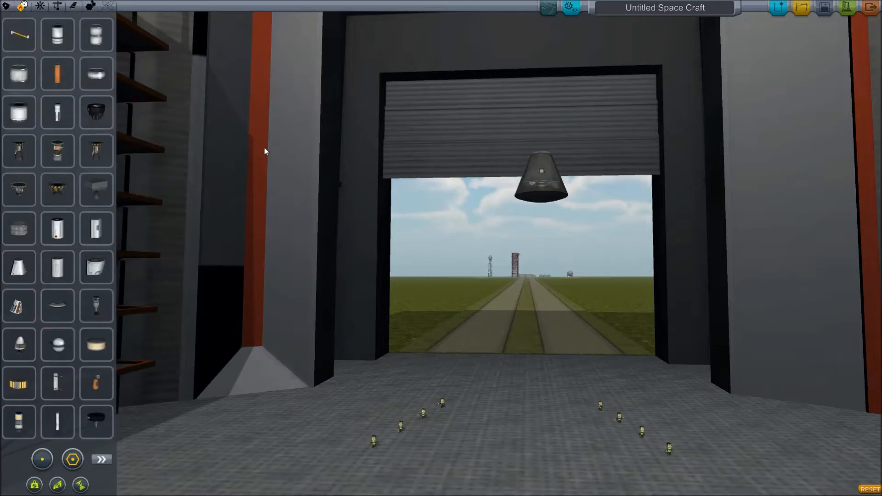
mouse_move(222, 155)
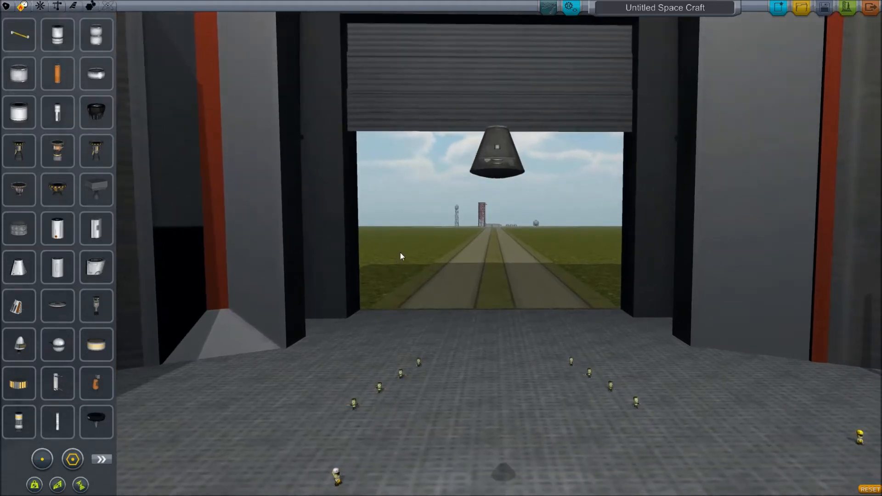
mouse_move(421, 264)
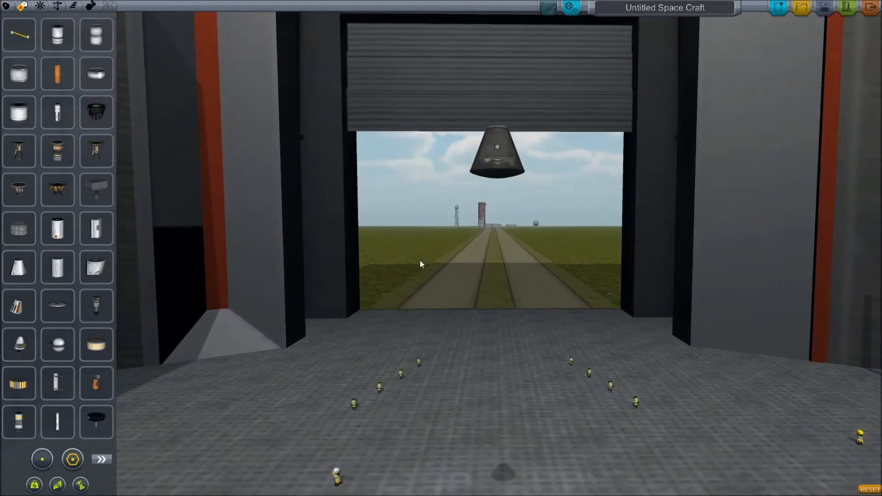
mouse_move(57, 112)
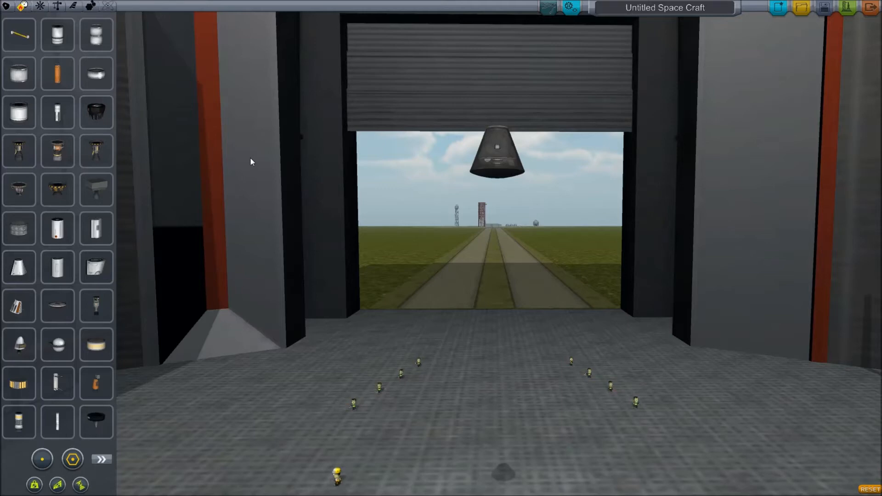
mouse_move(193, 164)
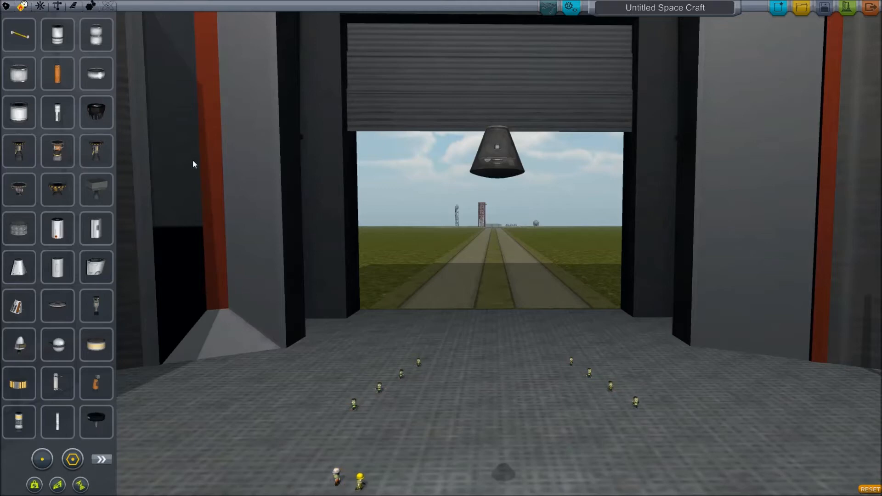
mouse_move(57, 112)
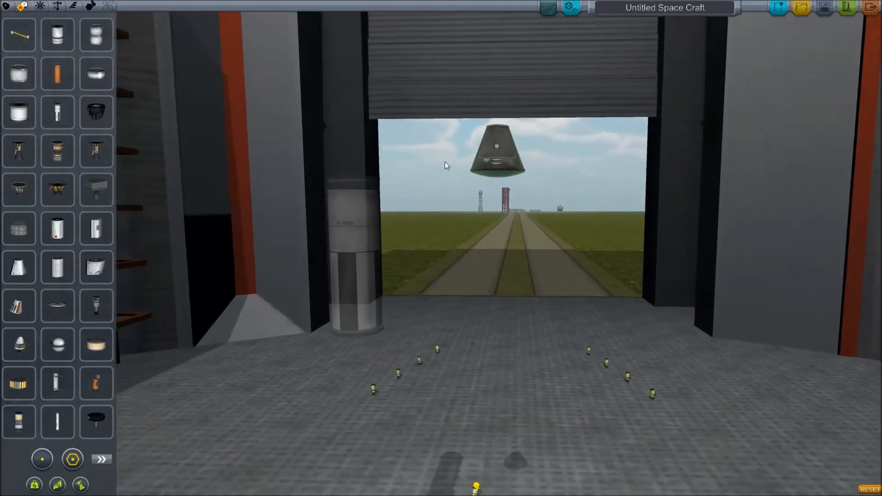
mouse_move(96, 73)
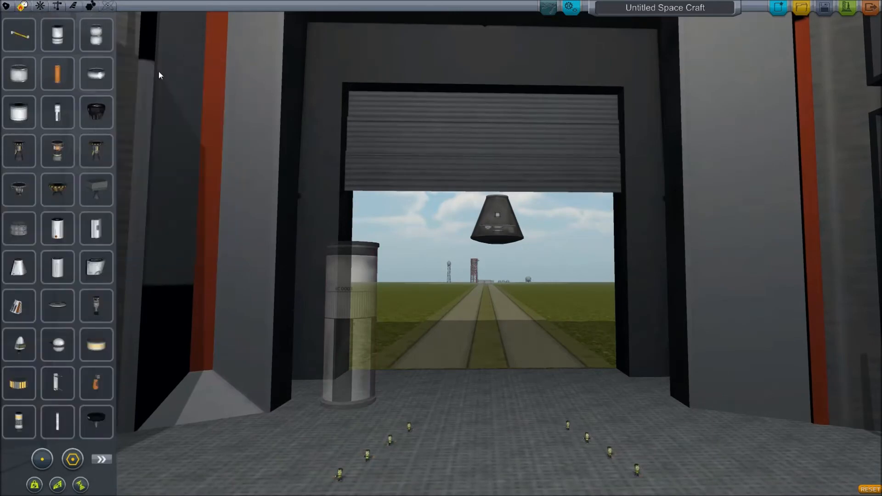
mouse_move(57, 112)
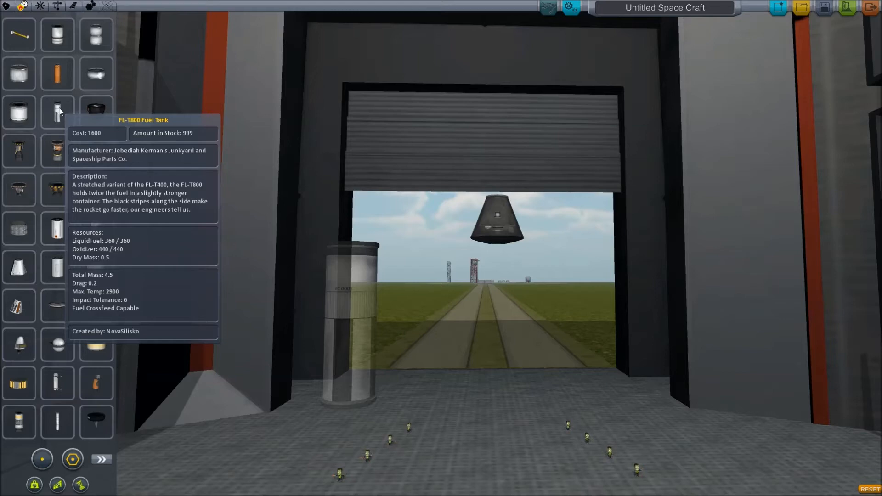
mouse_move(56, 268)
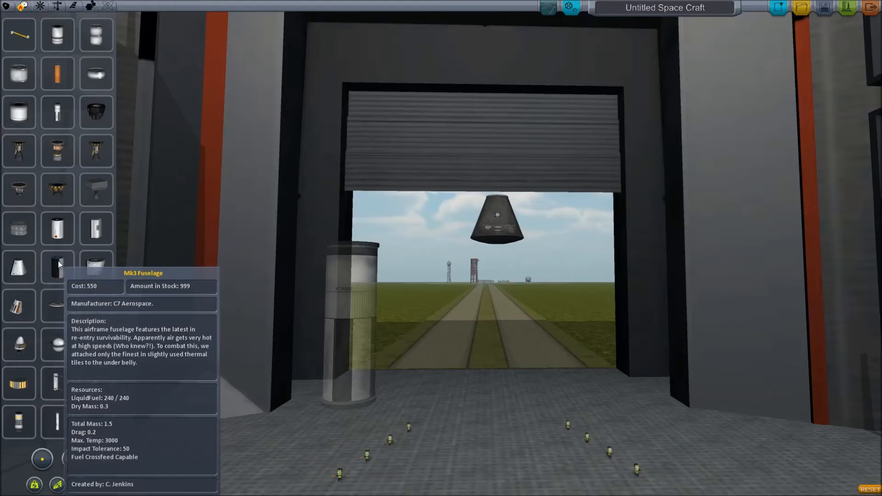
mouse_move(57, 229)
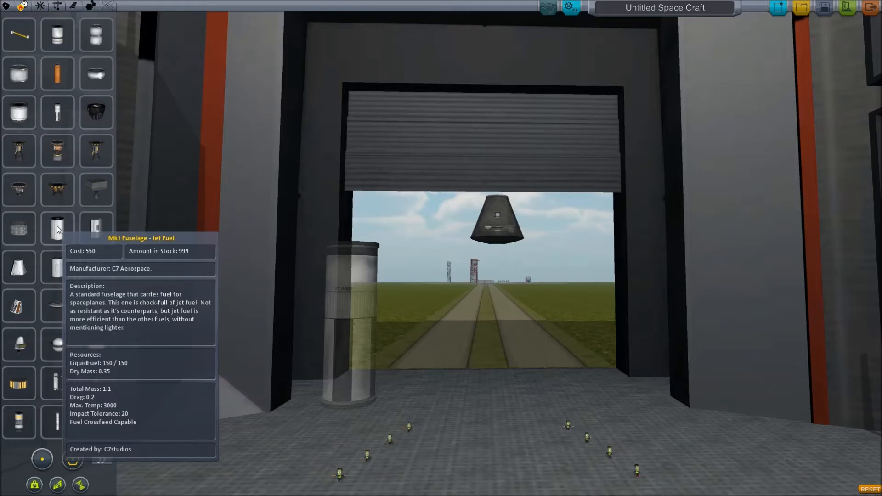
mouse_move(95, 74)
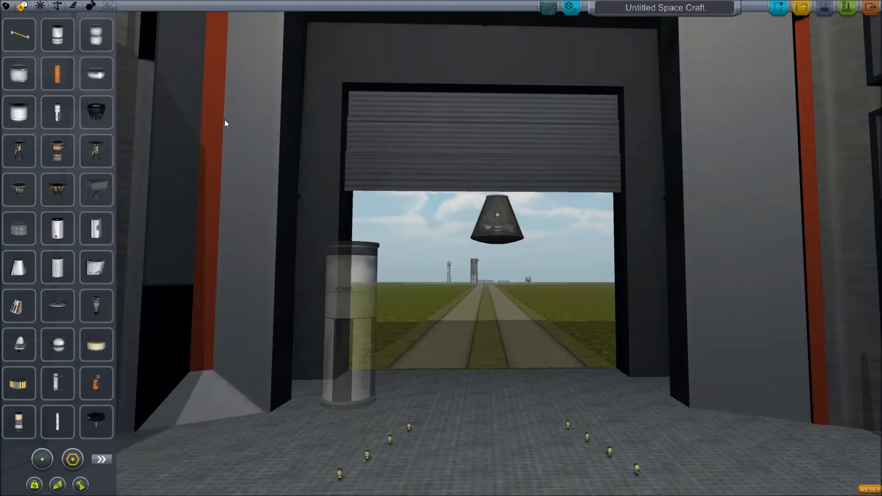
mouse_move(56, 112)
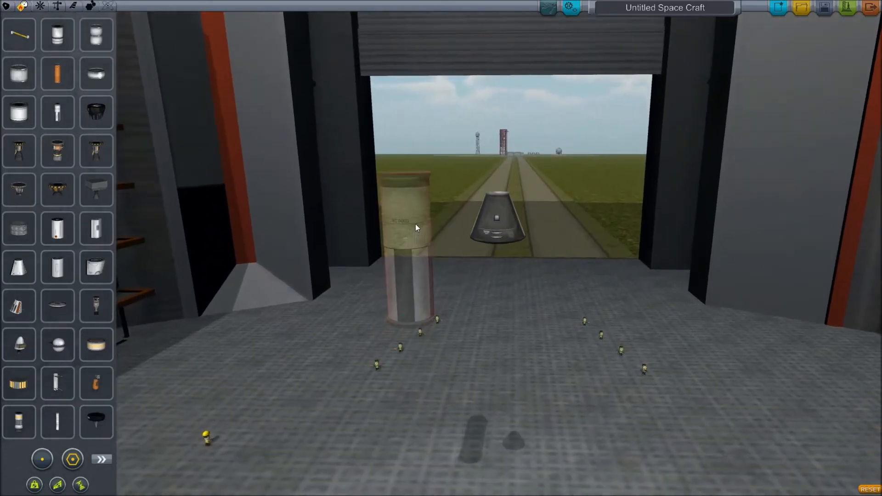
mouse_move(94, 74)
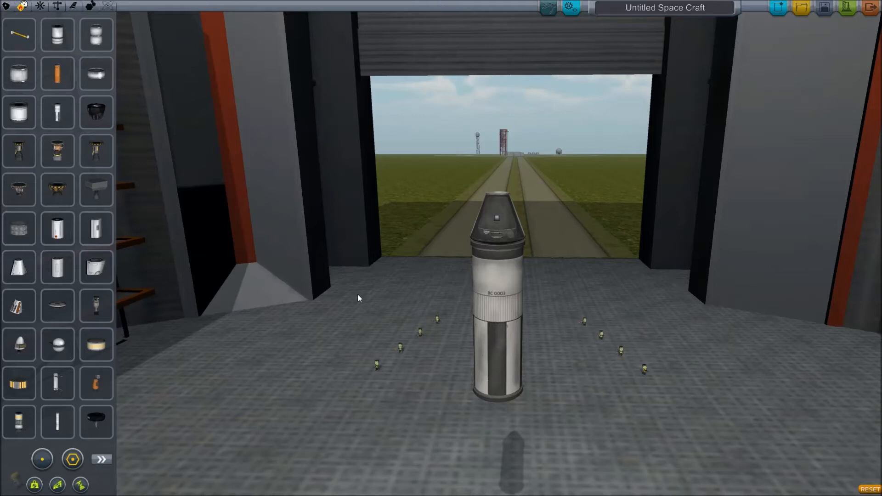
mouse_move(378, 309)
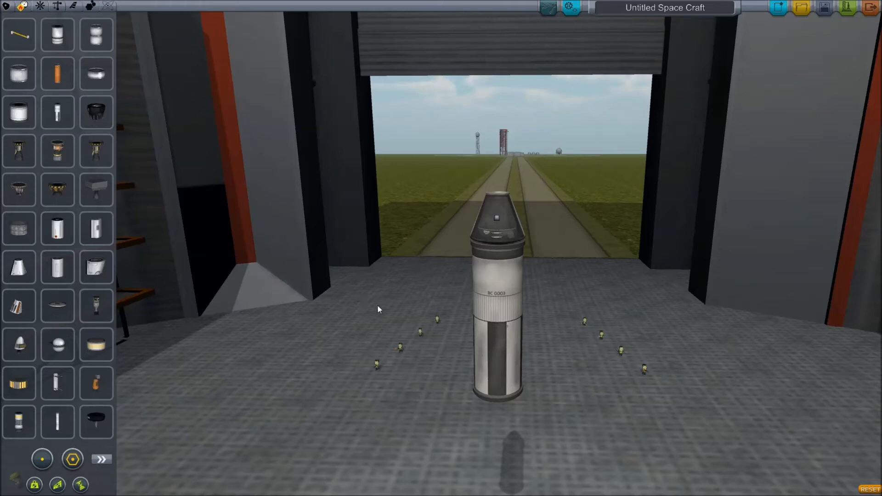
mouse_move(140, 112)
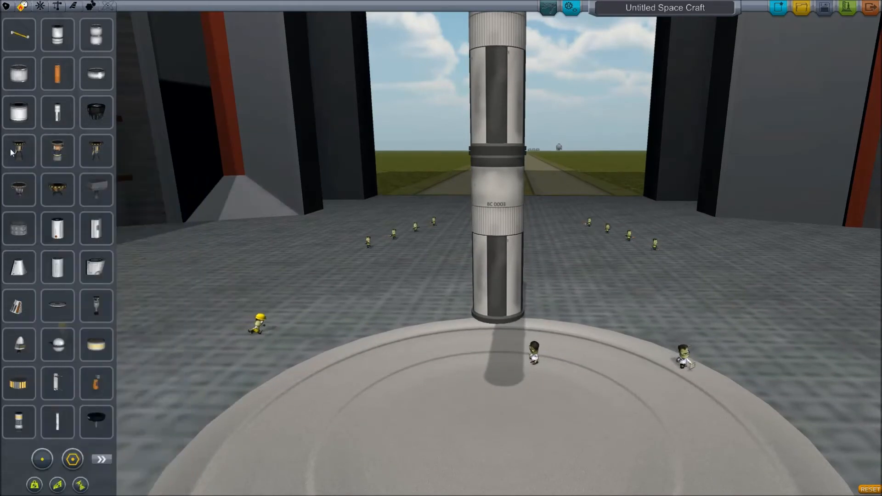
mouse_move(220, 177)
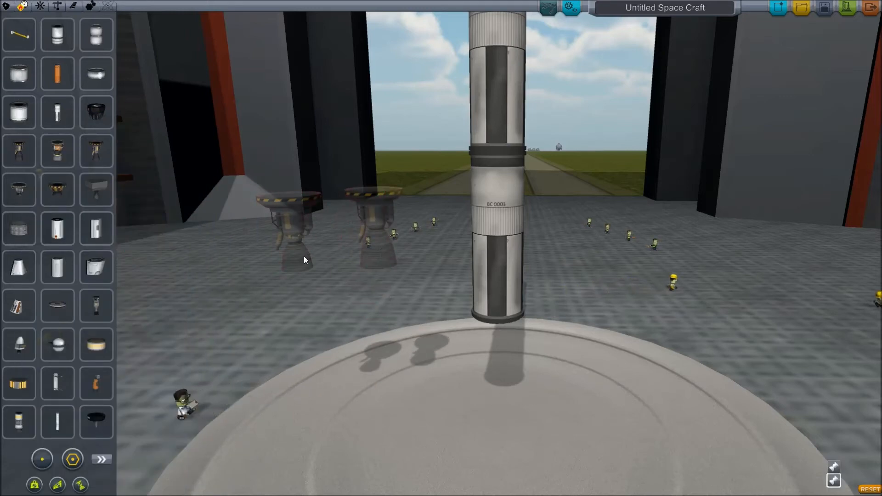
mouse_move(372, 260)
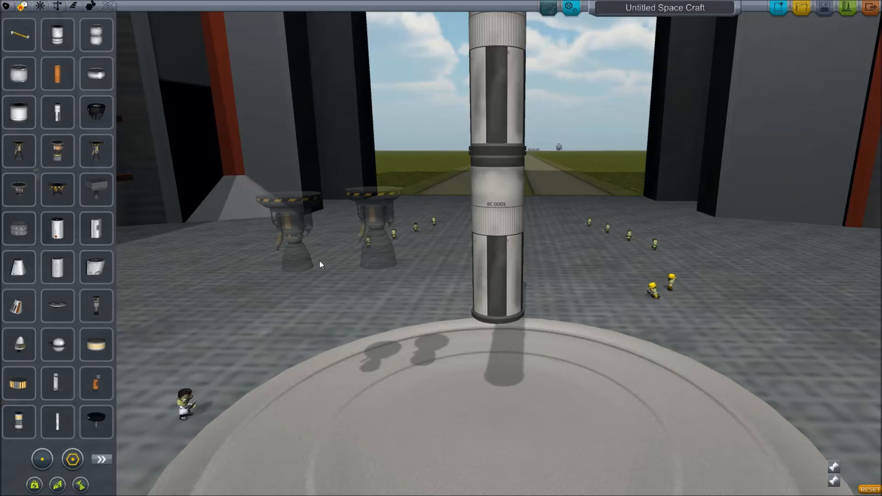
mouse_move(104, 161)
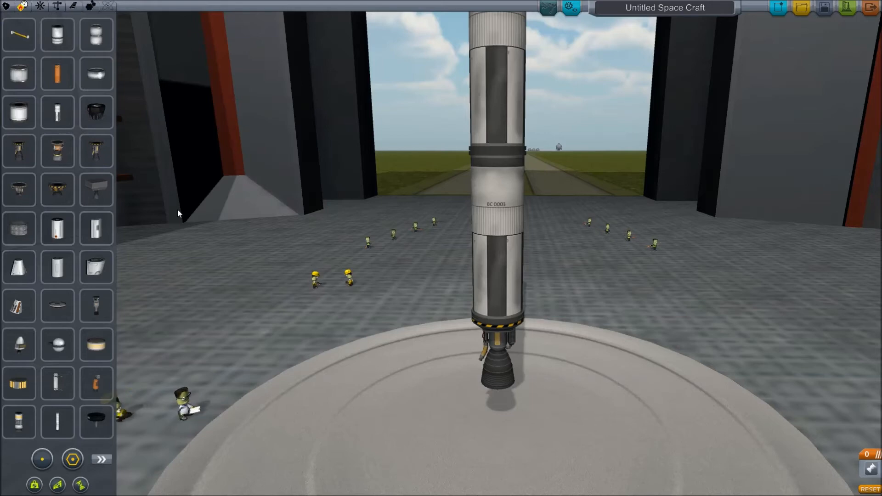
mouse_move(221, 212)
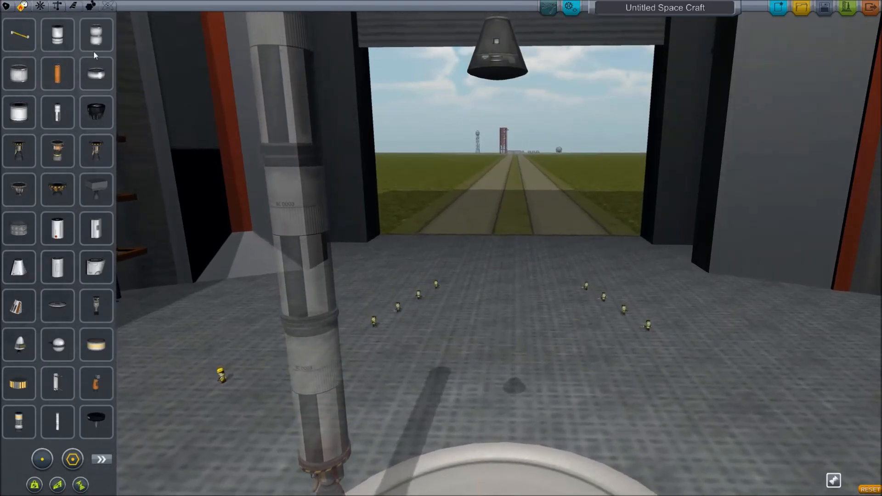
mouse_move(46, 7)
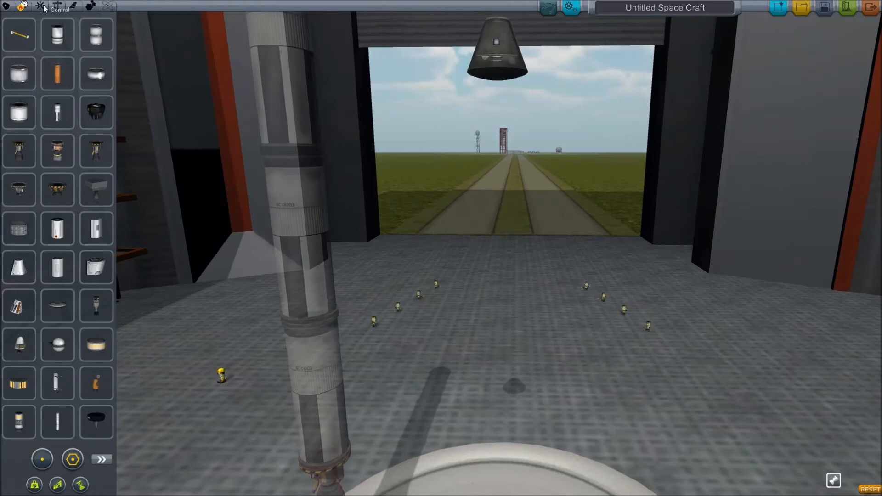
- List the Structural parts and pick up the TR-18A Stack Decoupler
left_click(62, 6)
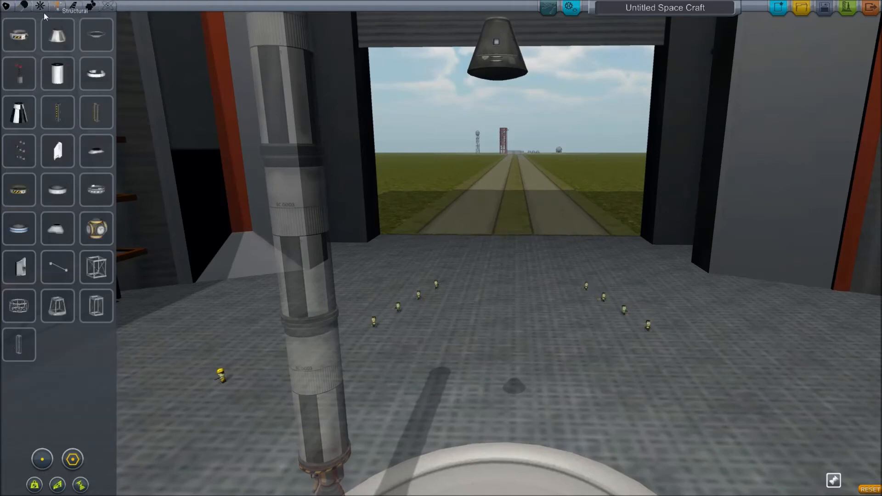
mouse_move(18, 190)
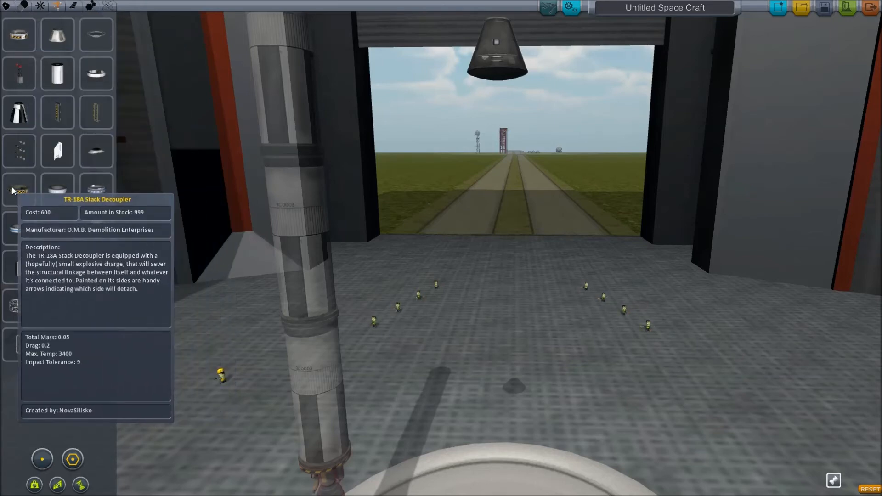
left_click(19, 189)
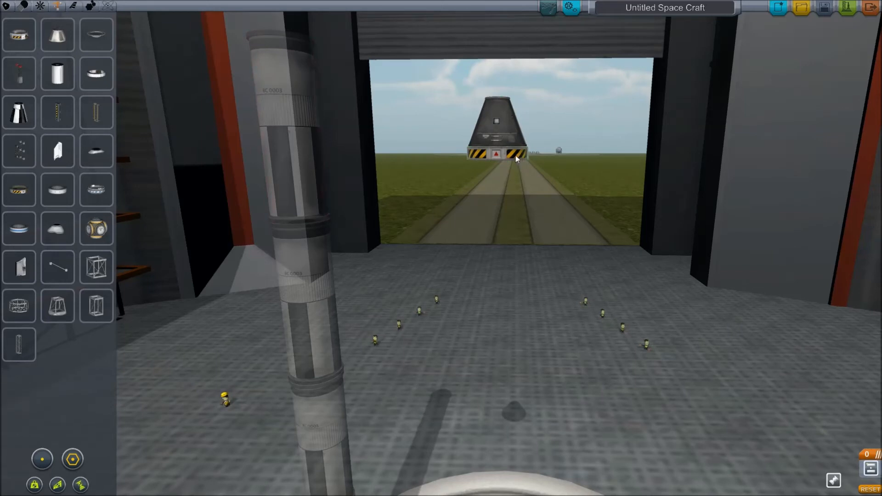
mouse_move(655, 269)
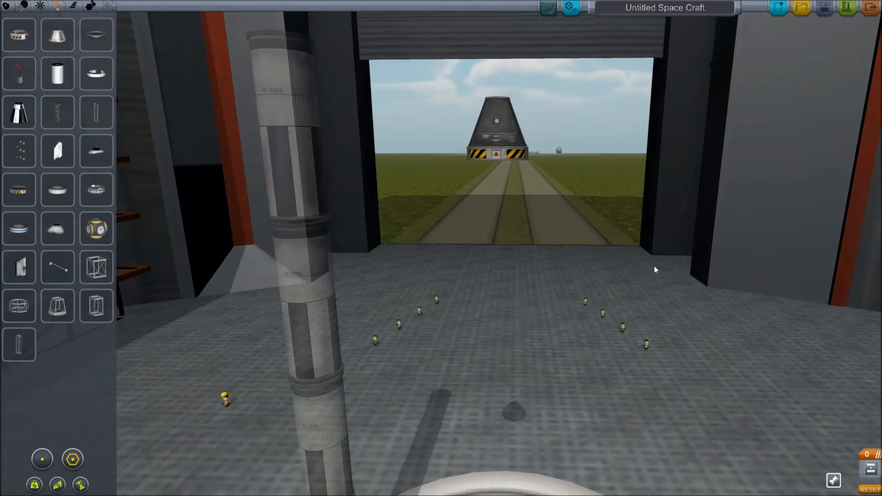
mouse_move(53, 12)
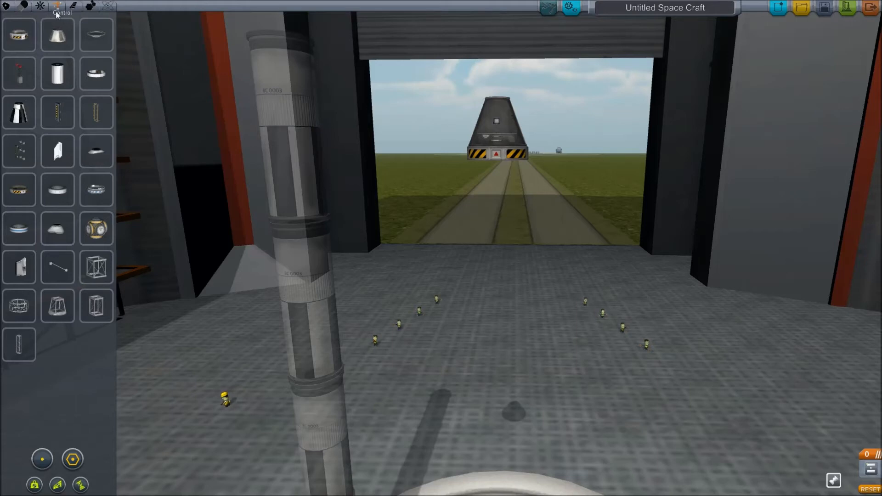
mouse_move(177, 137)
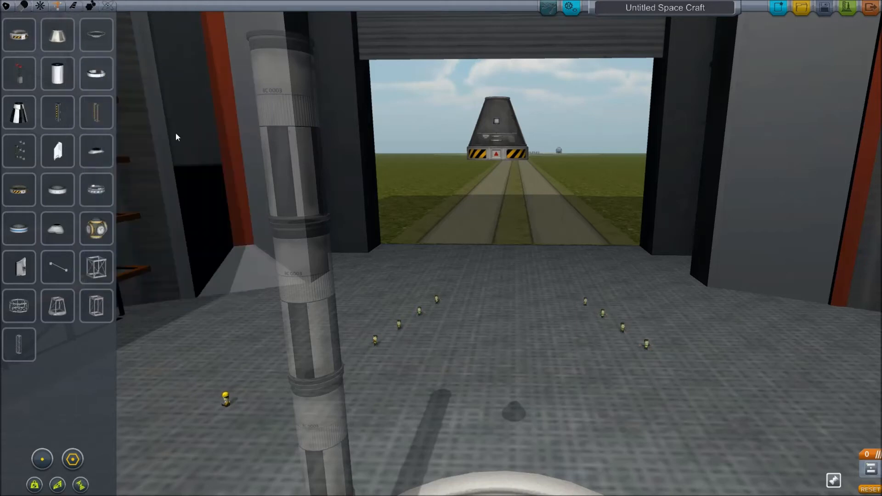
mouse_move(347, 218)
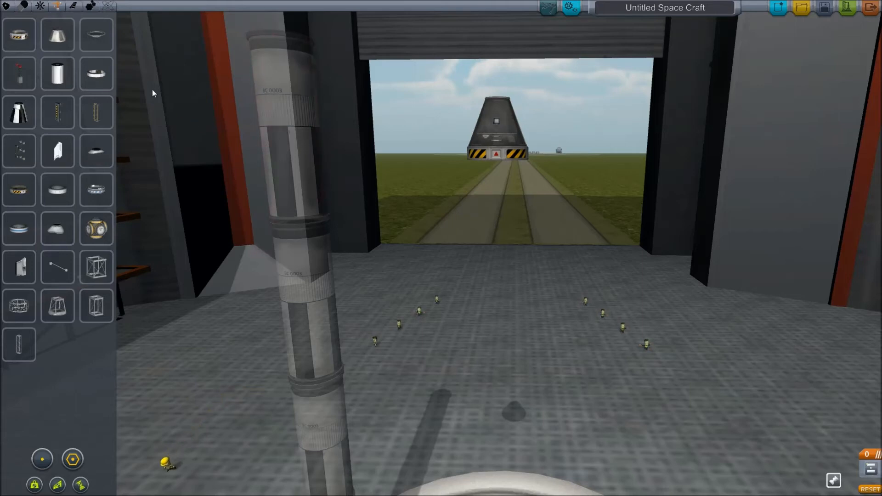
- Show the Utility parts to find the decoupler for under the command pod
left_click(41, 7)
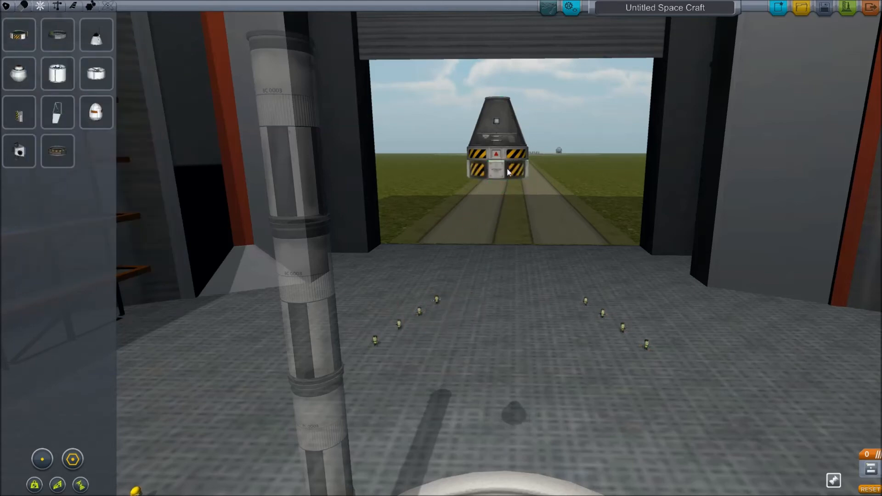
mouse_move(228, 155)
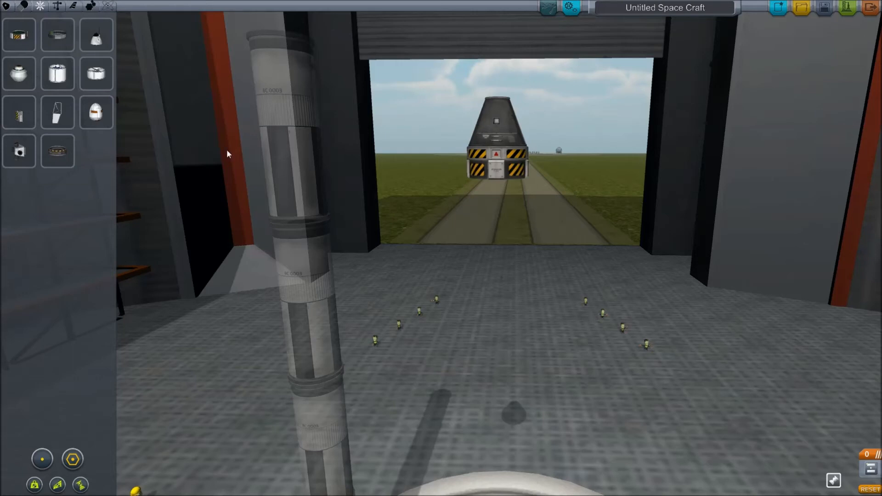
mouse_move(136, 132)
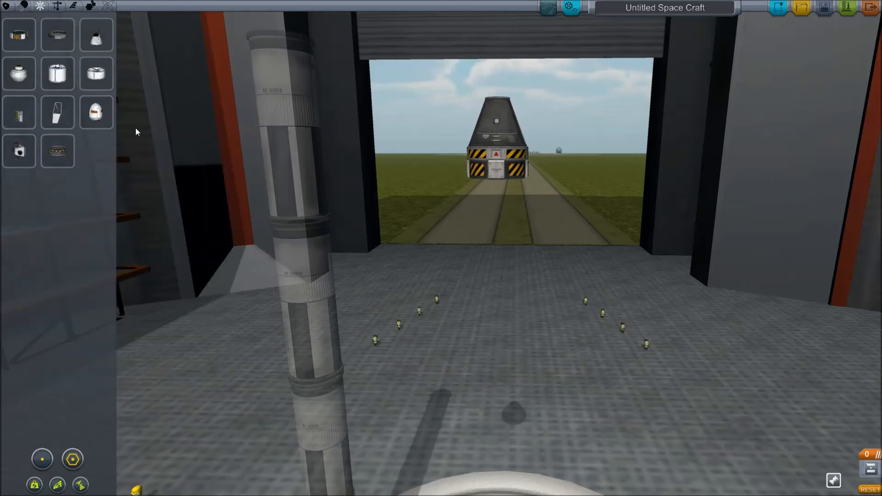
mouse_move(512, 172)
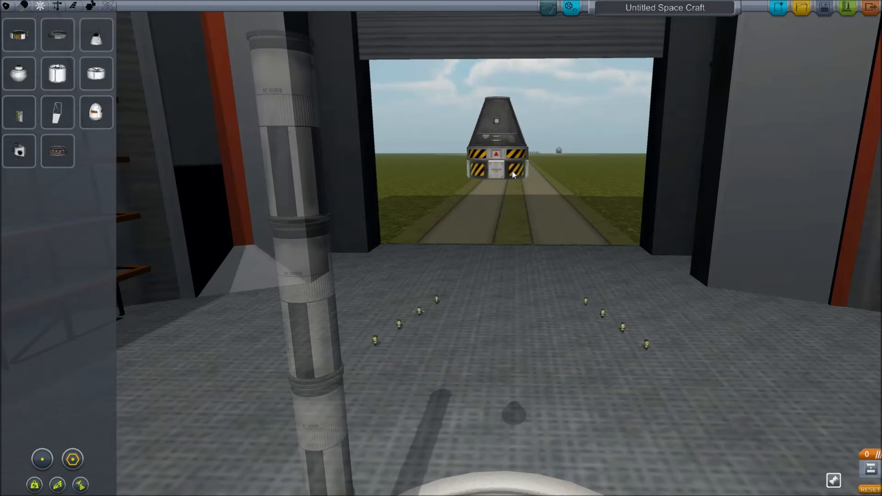
mouse_move(391, 190)
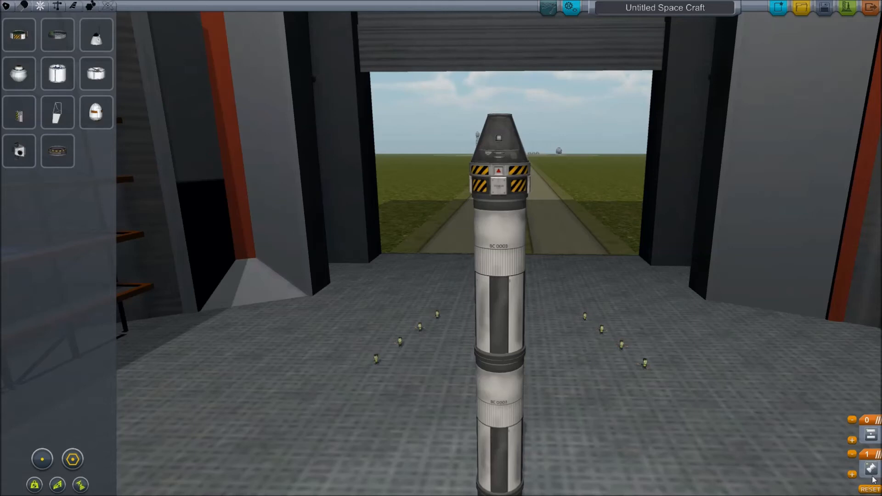
mouse_move(856, 486)
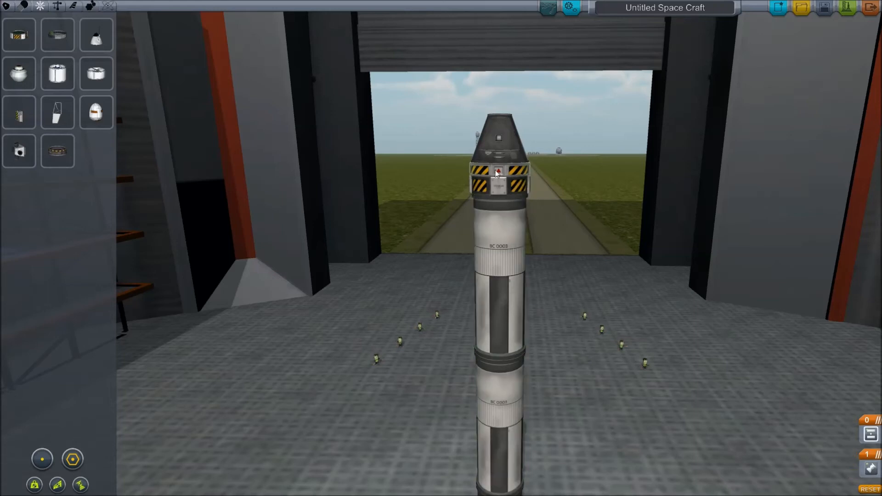
mouse_move(506, 106)
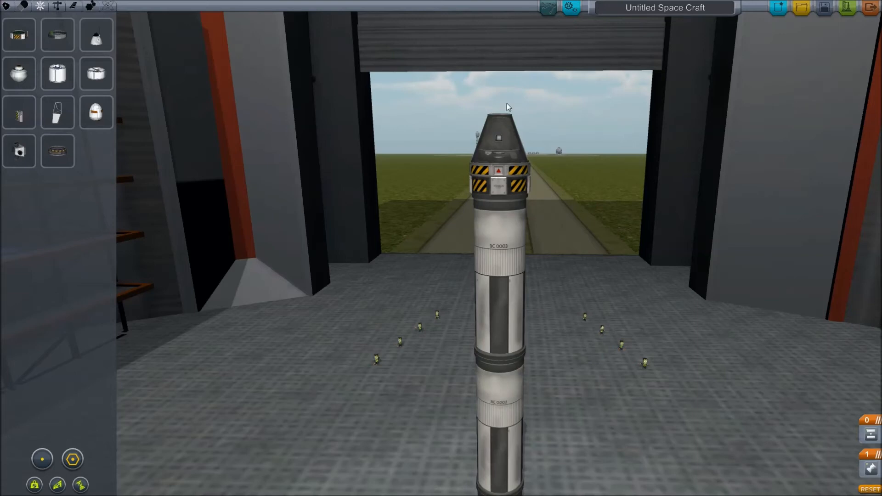
mouse_move(159, 109)
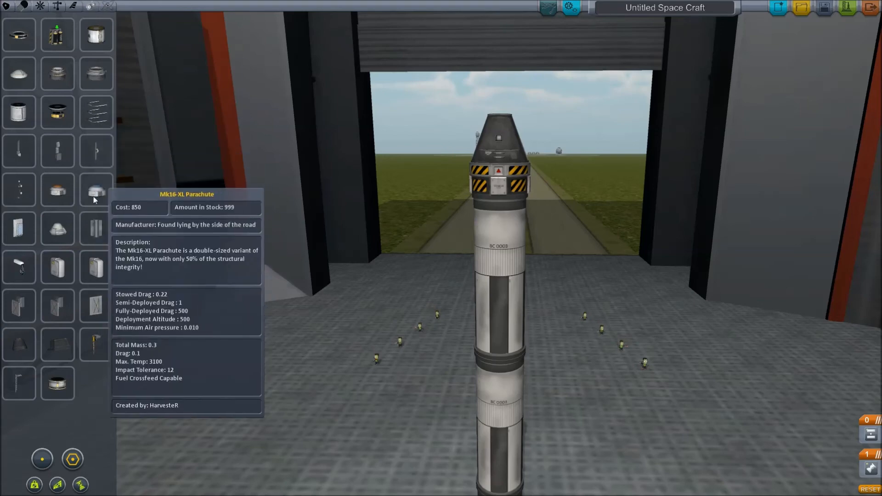
mouse_move(56, 228)
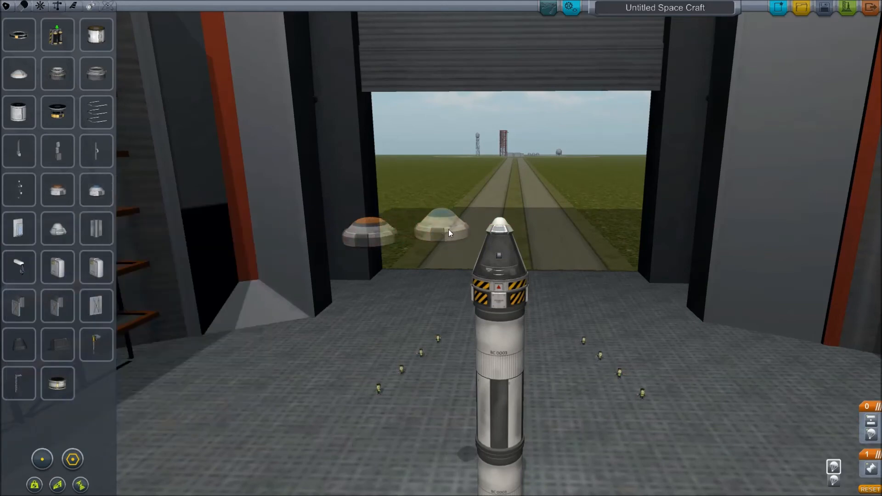
mouse_move(57, 269)
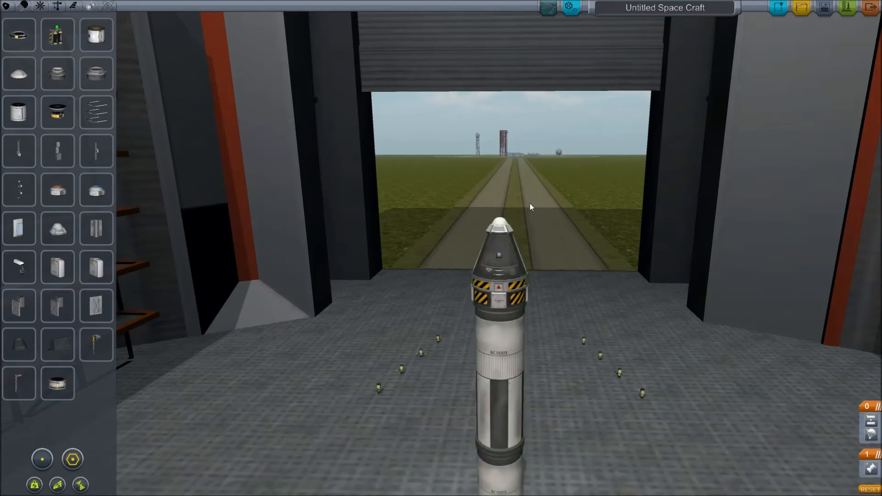
mouse_move(57, 191)
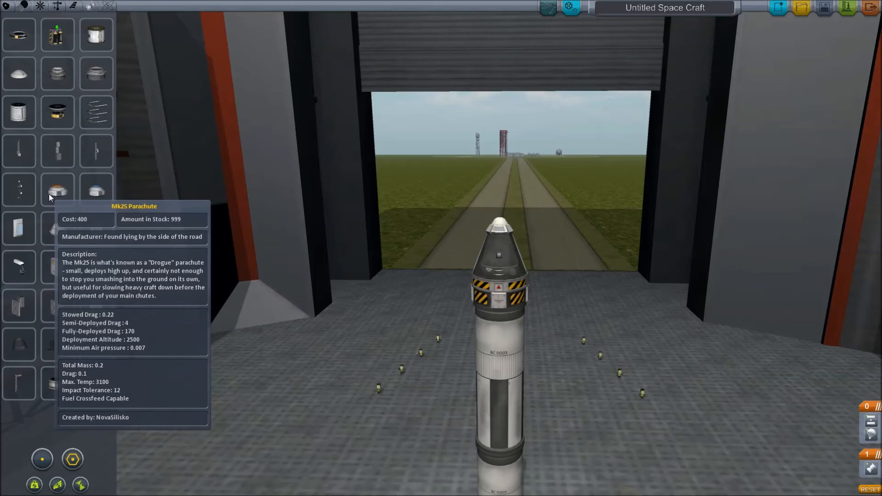
mouse_move(272, 300)
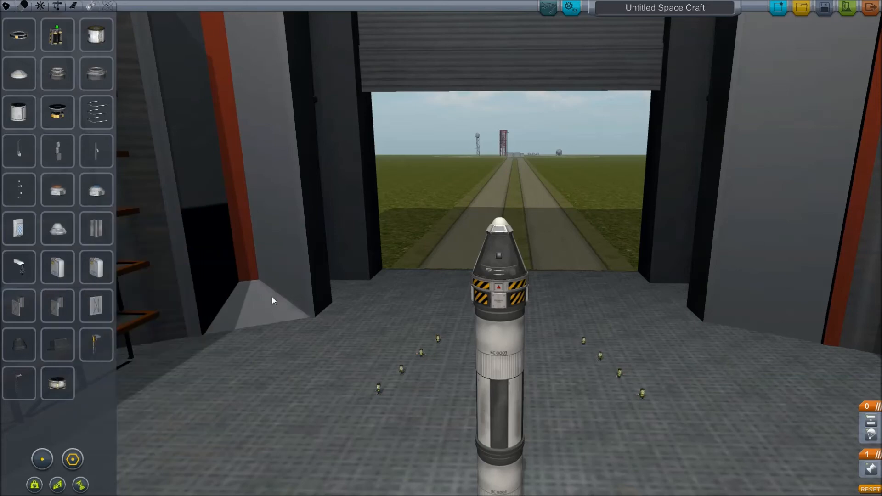
mouse_move(509, 234)
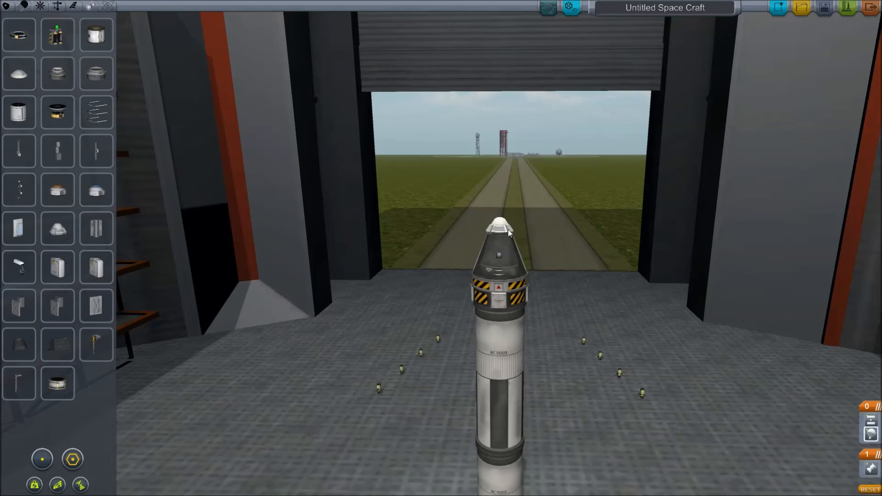
mouse_move(824, 439)
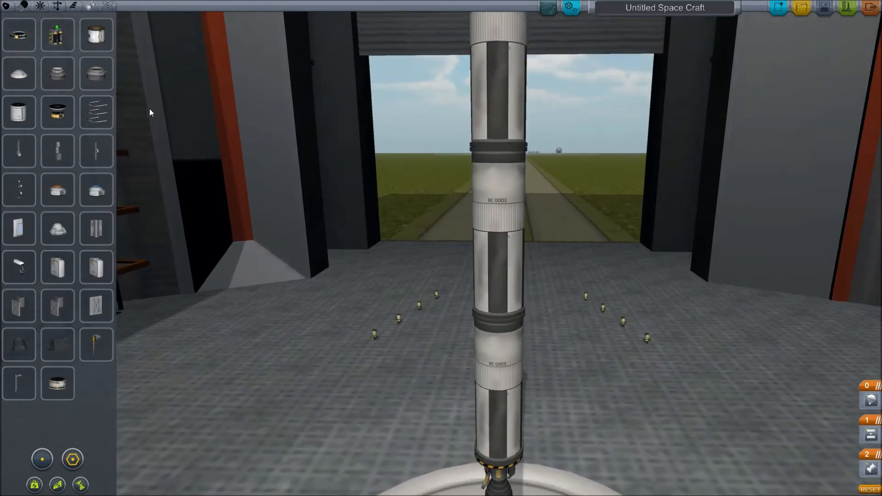
mouse_move(73, 7)
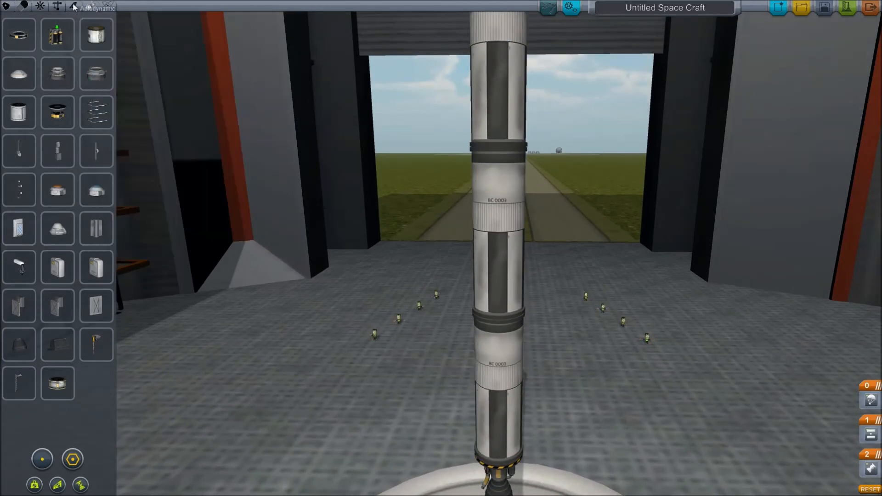
- Show the Aerodynamics parts to find the AV-T1 Winglet for the bottom tank
left_click(89, 6)
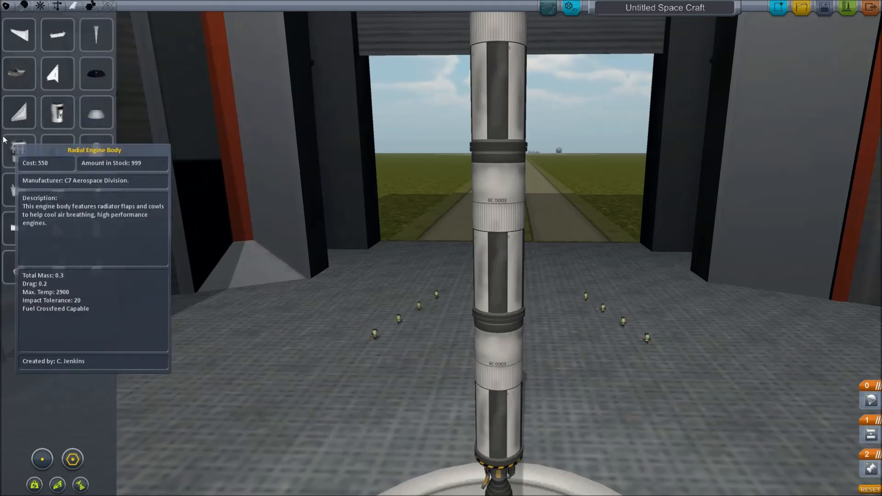
mouse_move(94, 34)
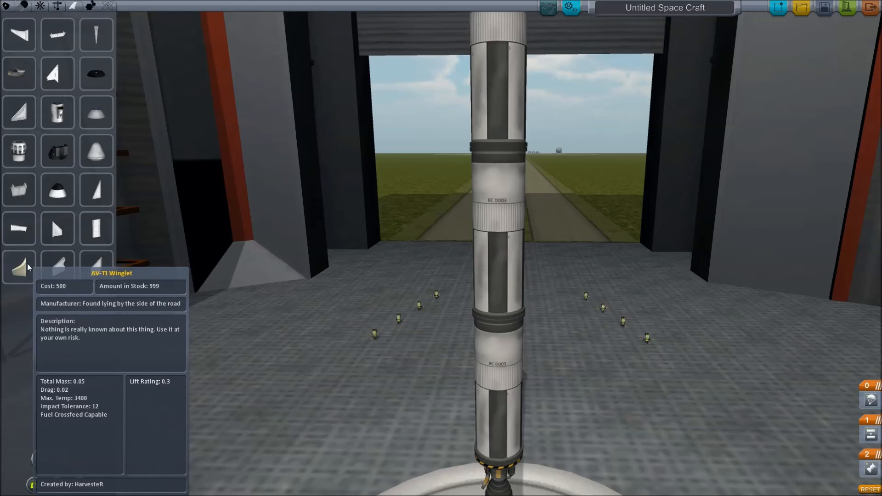
mouse_move(57, 267)
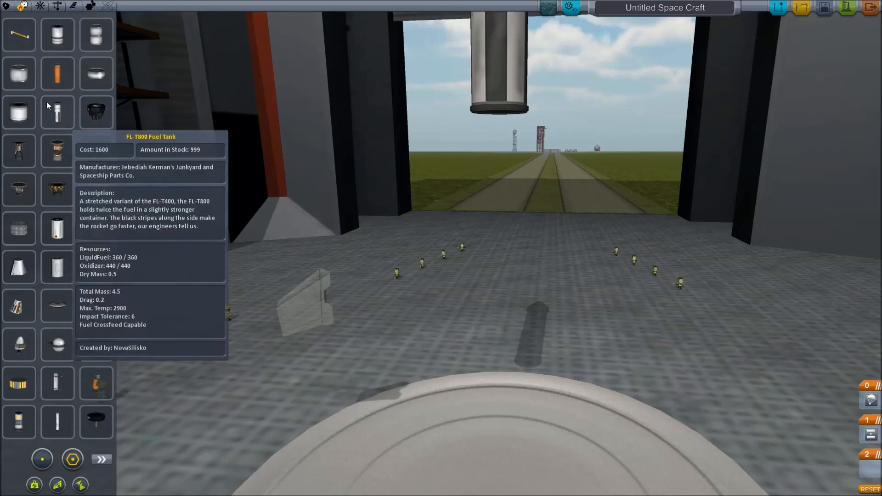
mouse_move(95, 189)
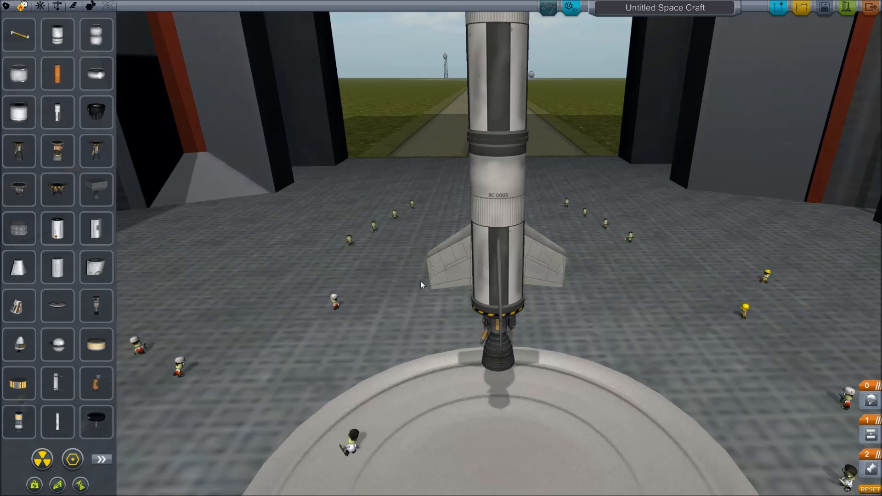
scroll("down", 3)
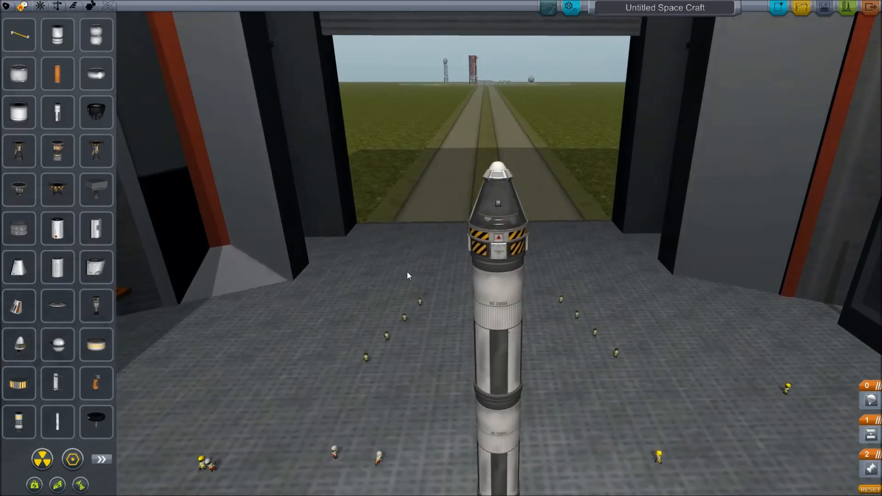
mouse_move(379, 245)
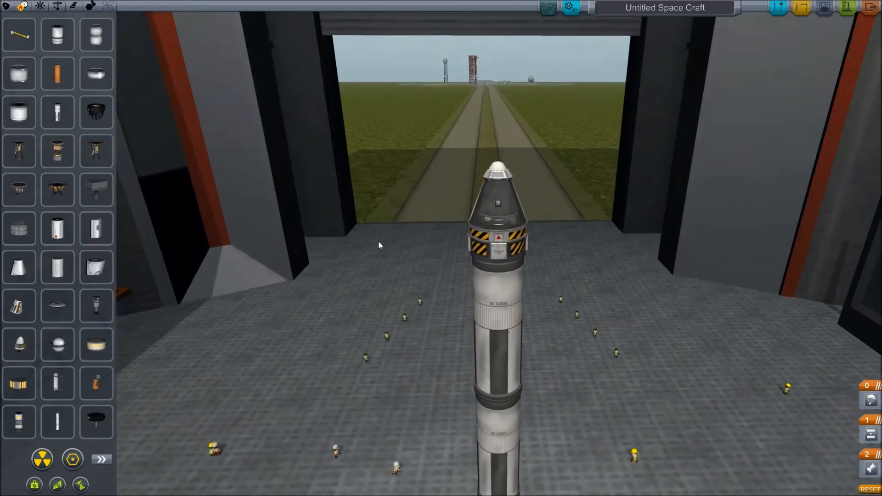